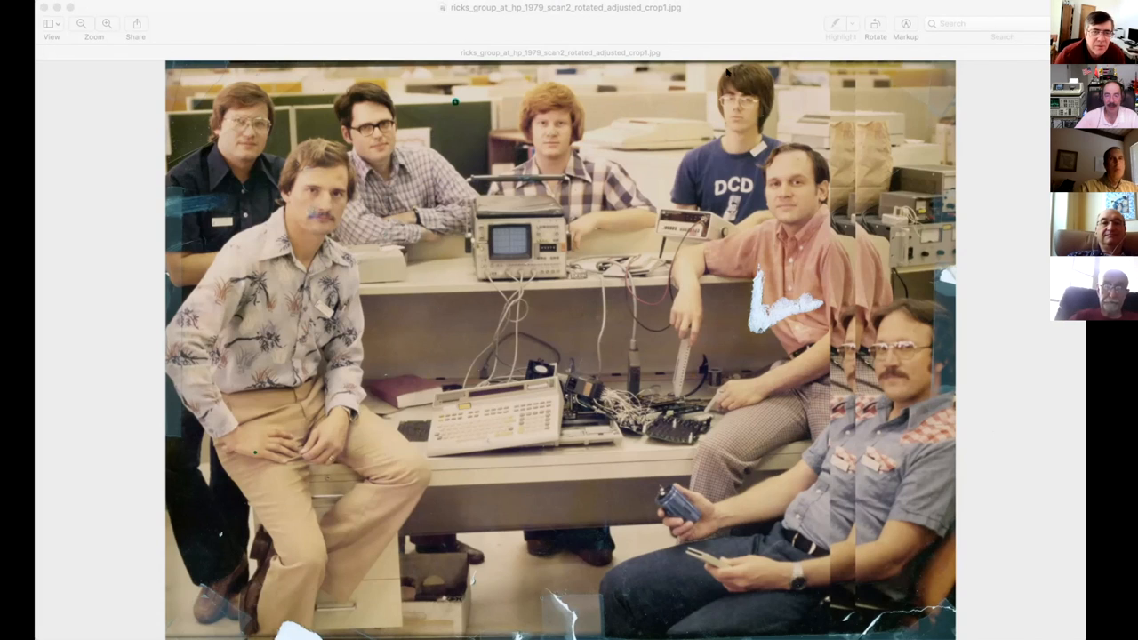
{"action": "mouse_move", "coordinate": [742, 114]}
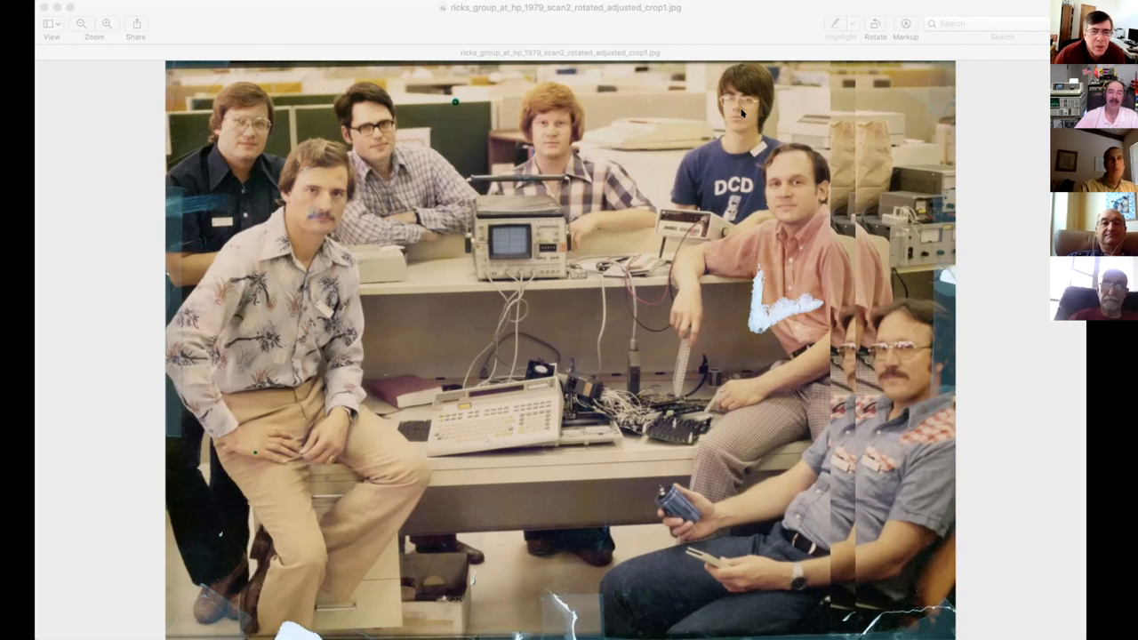
{"action": "mouse_move", "coordinate": [1006, 177]}
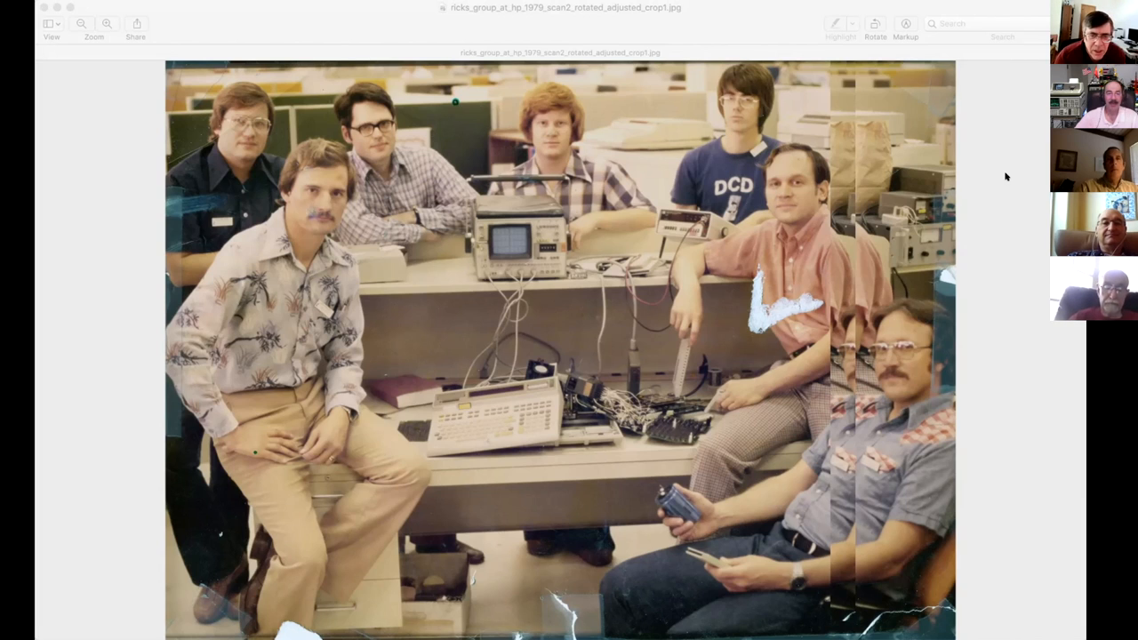
{"action": "mouse_move", "coordinate": [976, 186]}
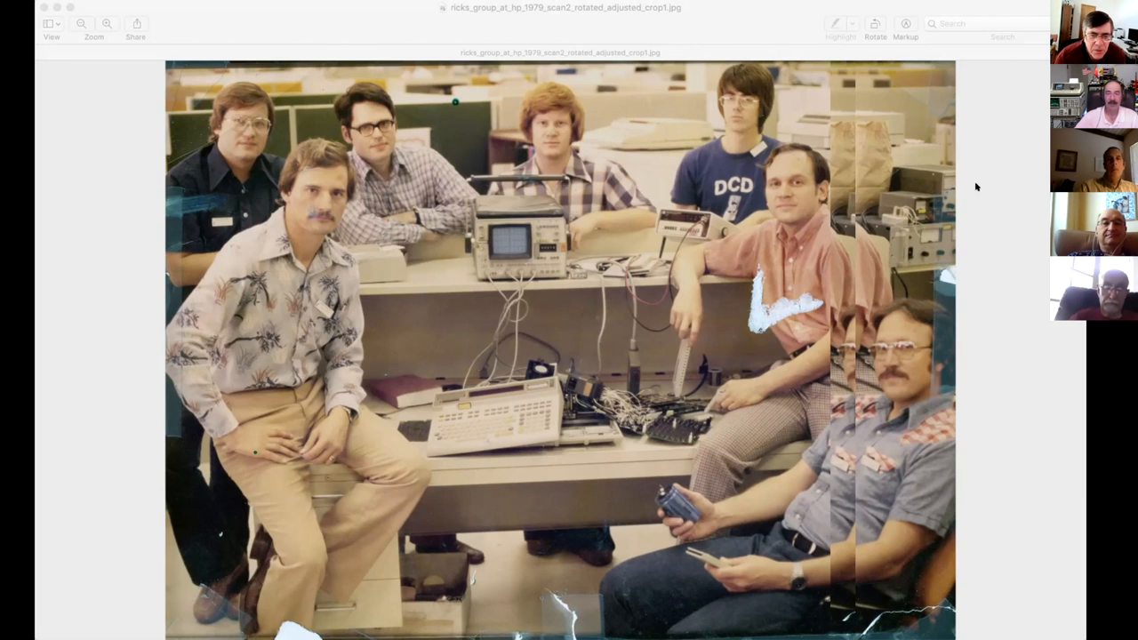
{"action": "mouse_move", "coordinate": [734, 210]}
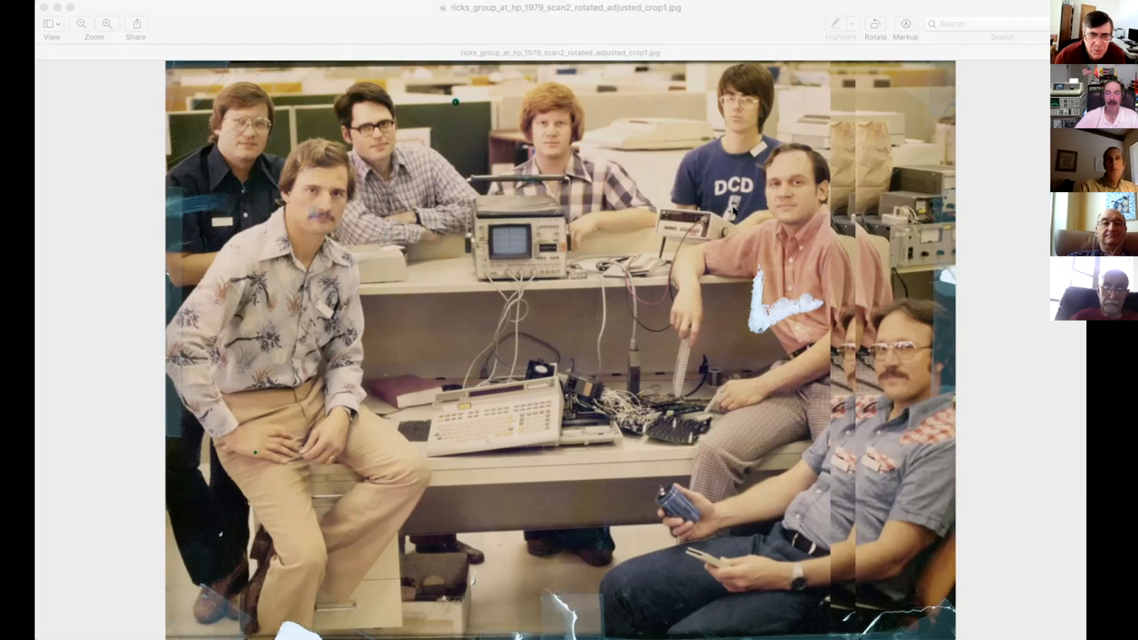
{"action": "mouse_move", "coordinate": [822, 153]}
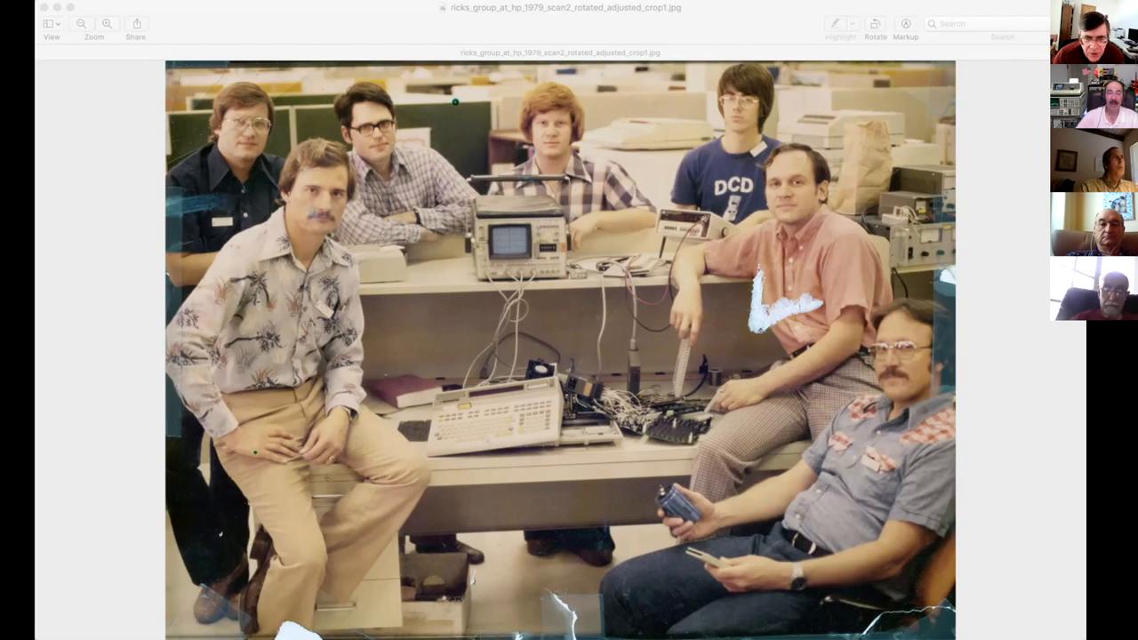
{"action": "mouse_move", "coordinate": [1018, 453]}
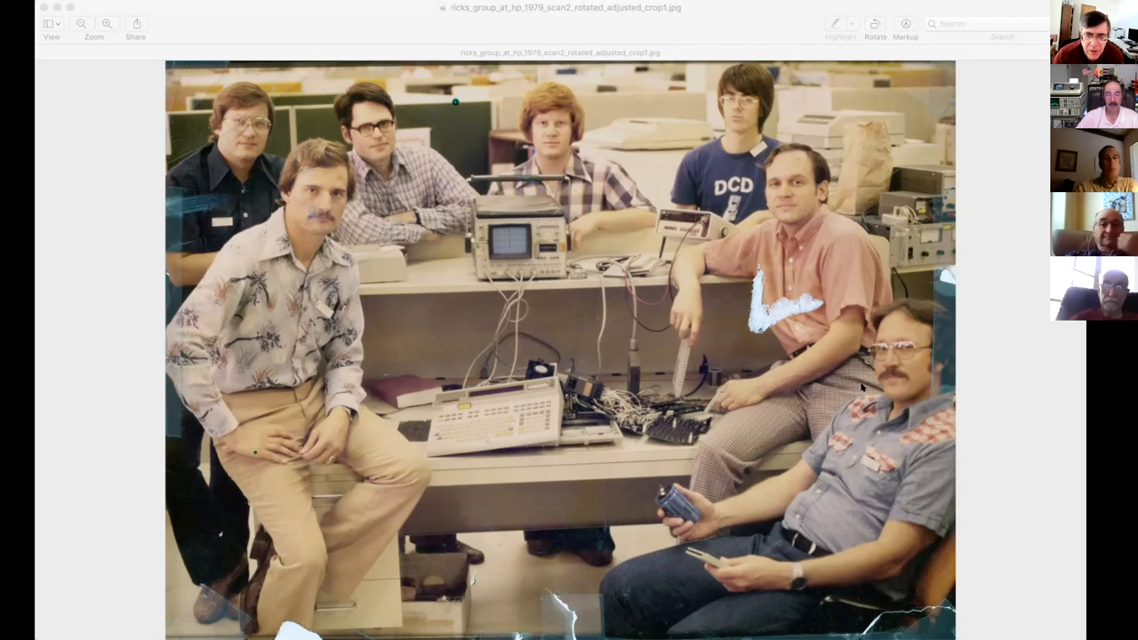
{"action": "mouse_move", "coordinate": [985, 425]}
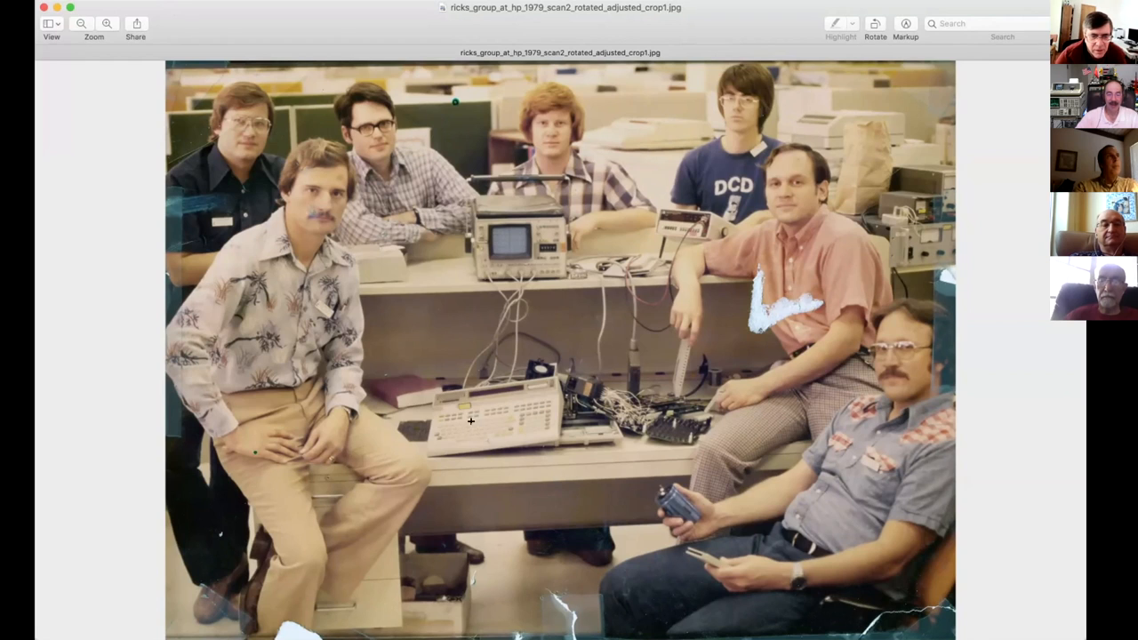
{"action": "mouse_move", "coordinate": [450, 448]}
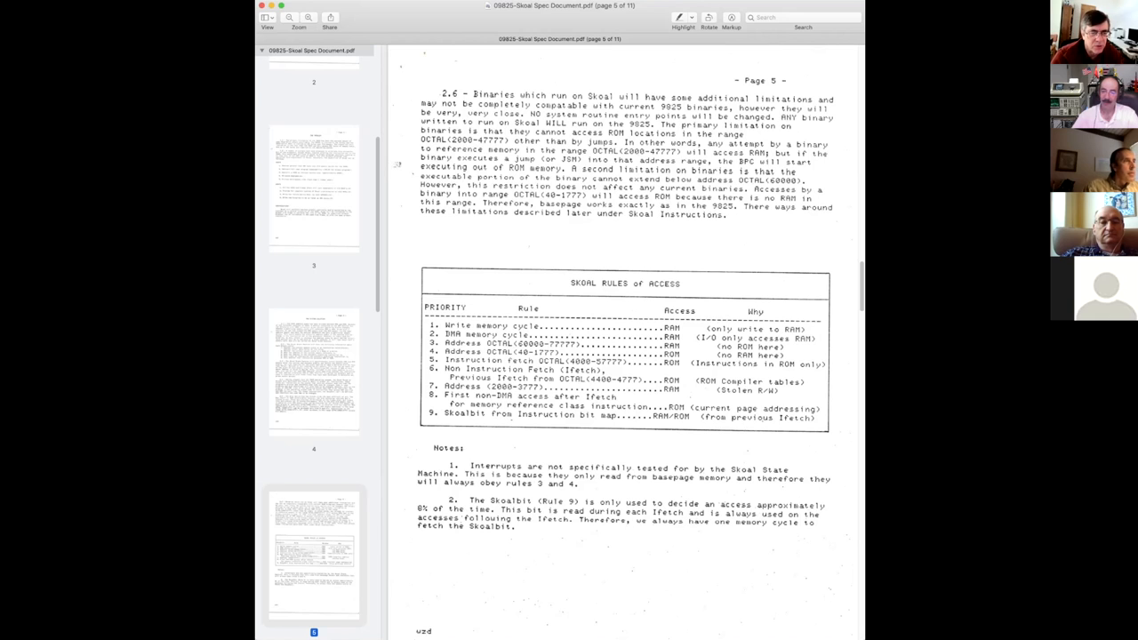
{"action": "mouse_move", "coordinate": [447, 419]}
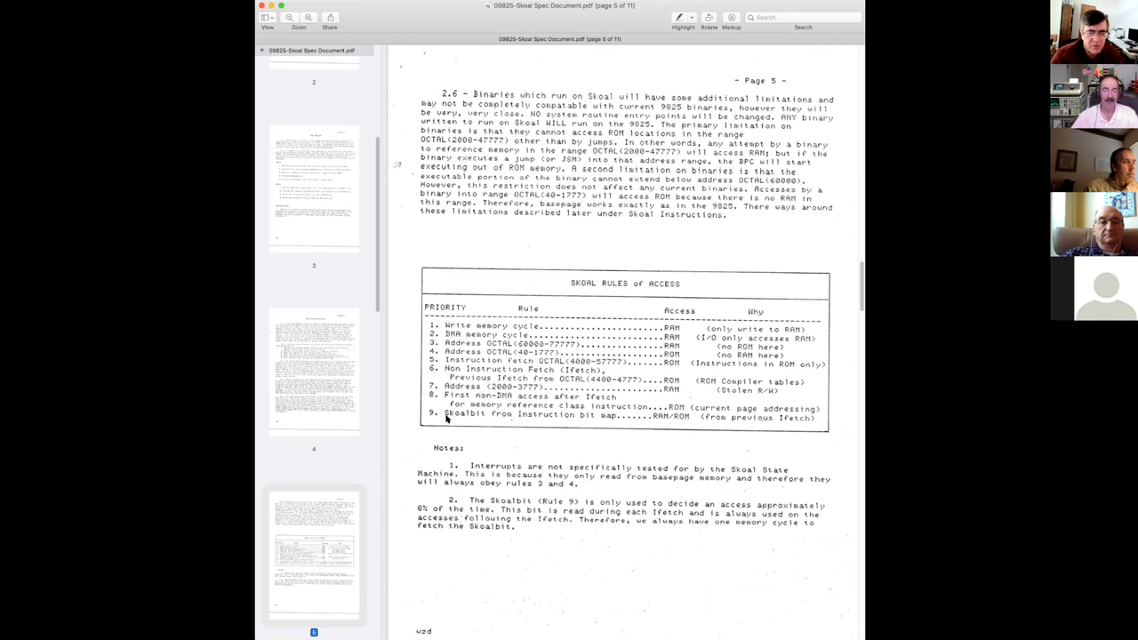
{"action": "mouse_move", "coordinate": [458, 427]}
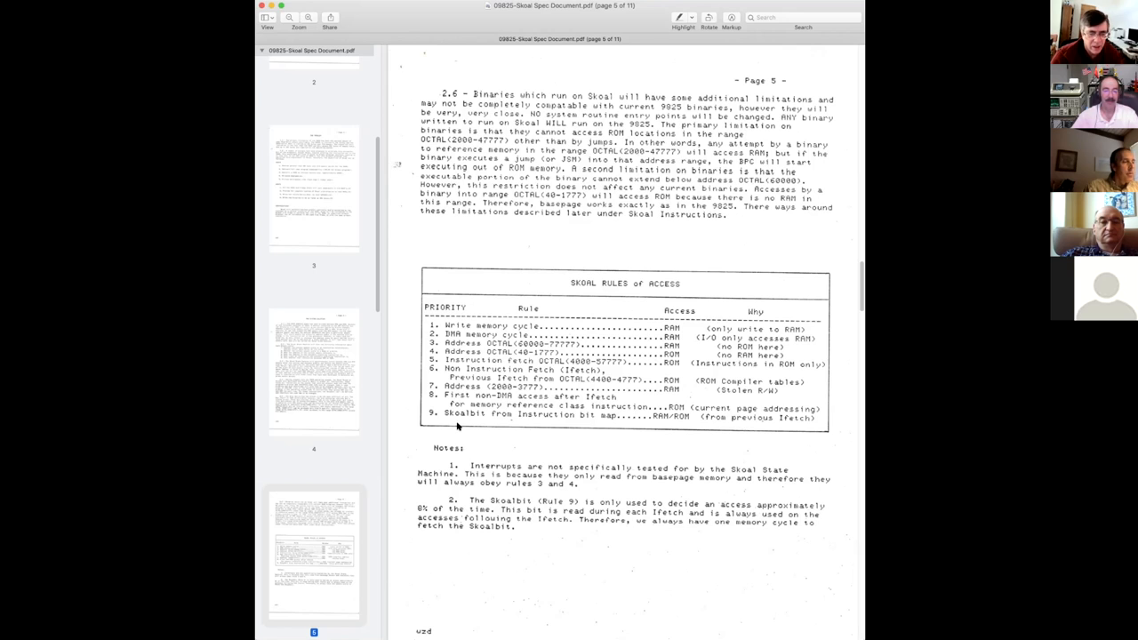
{"action": "mouse_move", "coordinate": [485, 468]}
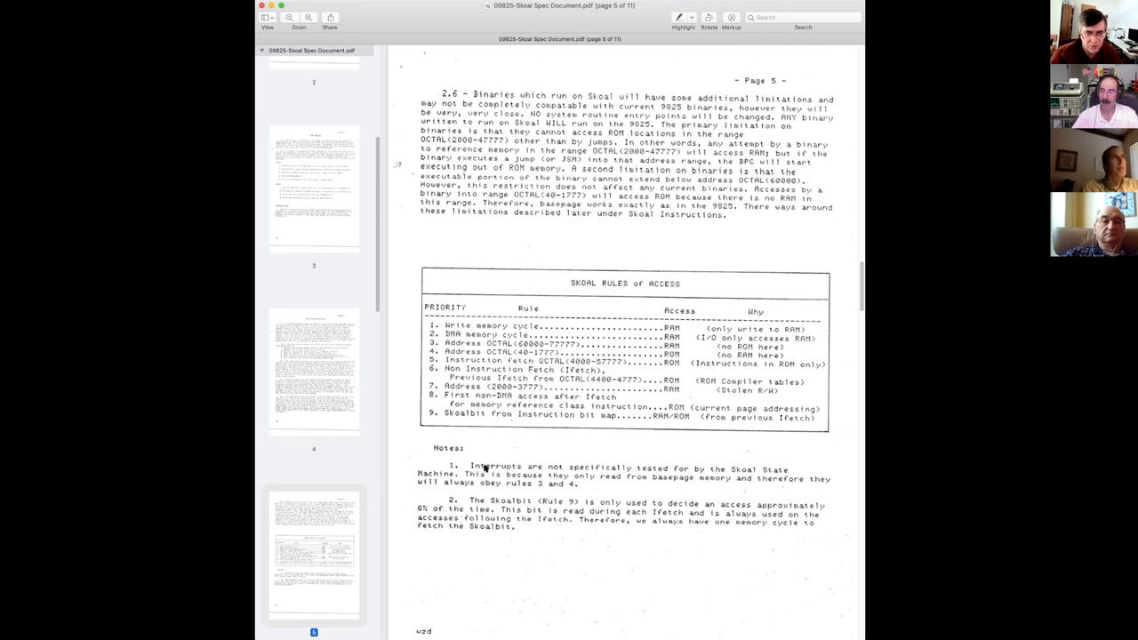
{"action": "mouse_move", "coordinate": [734, 581]}
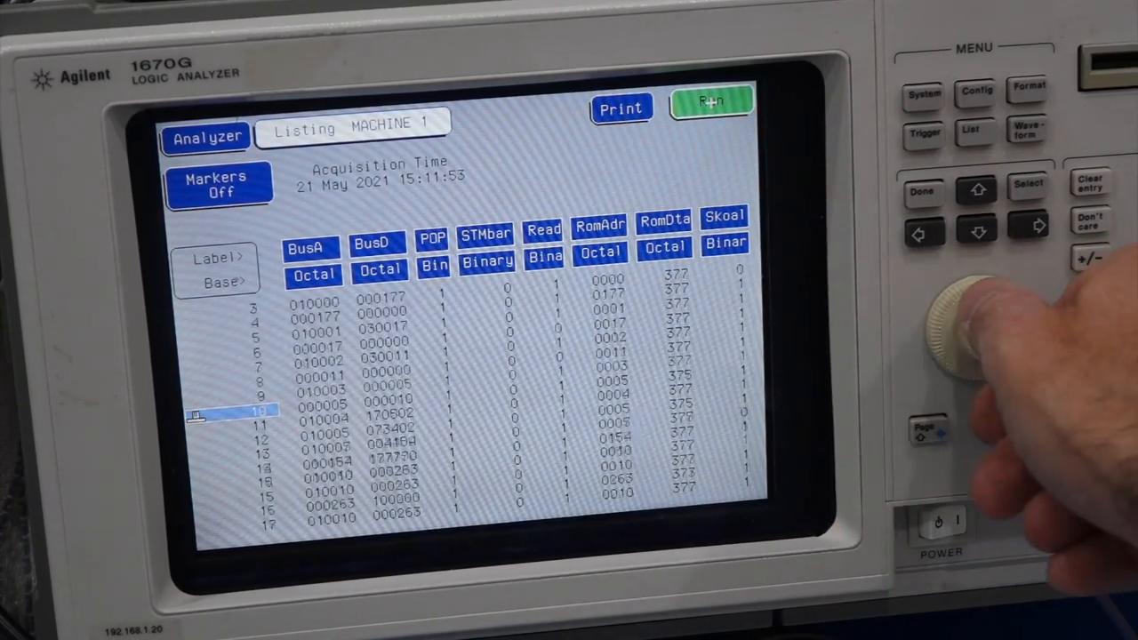
{"action": "scroll", "scroll_direction": "down", "scroll_amount": 3}
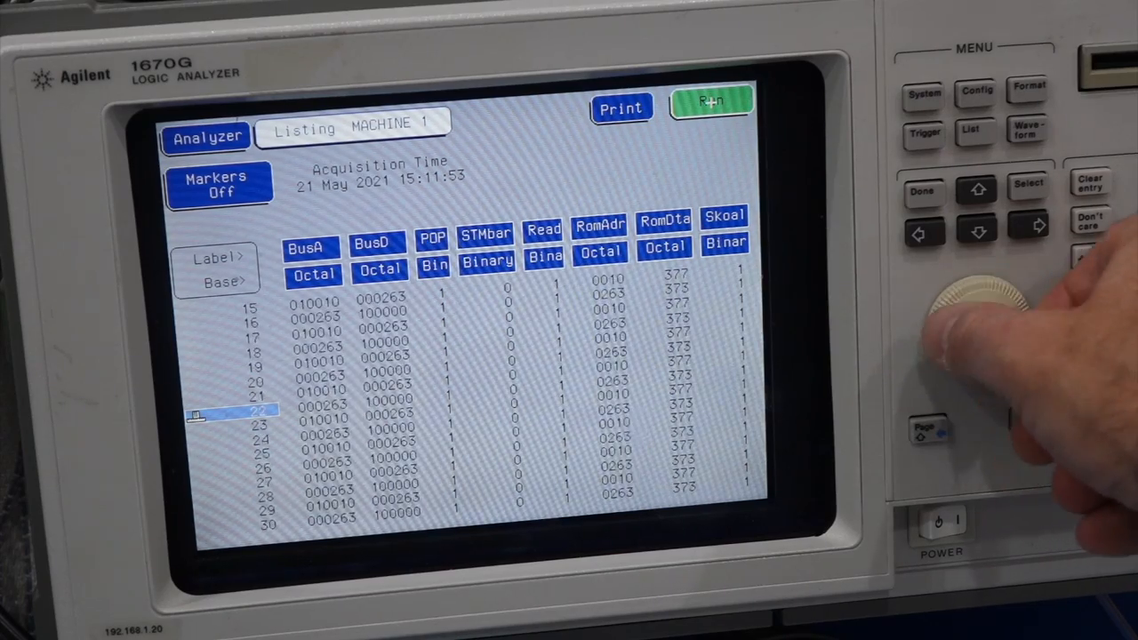
{"action": "scroll", "scroll_direction": "down", "scroll_amount": 3}
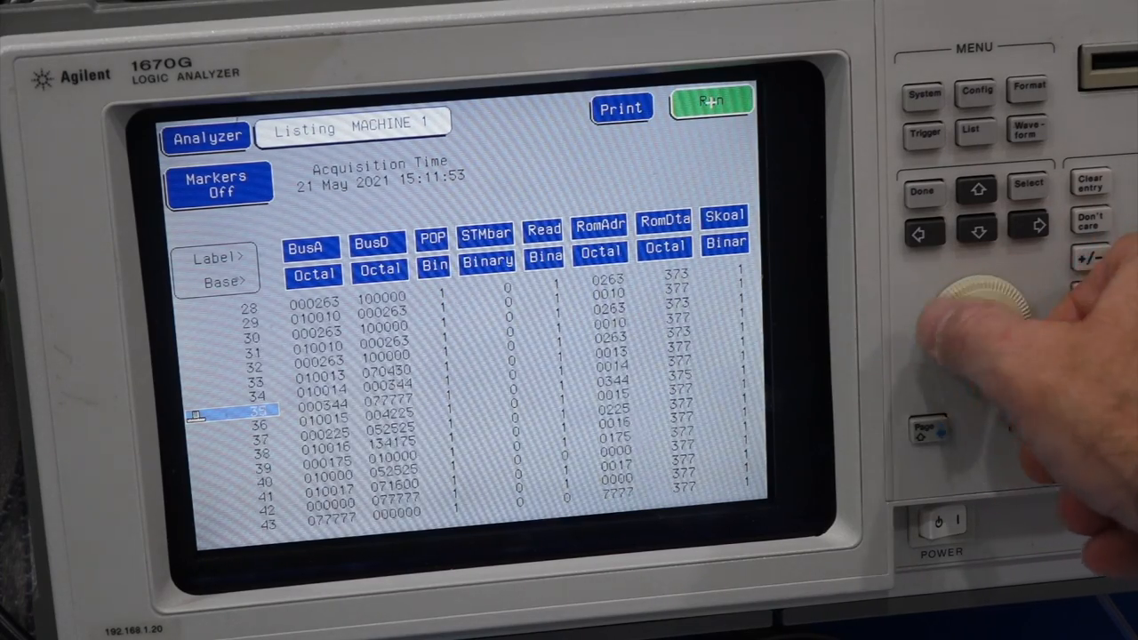